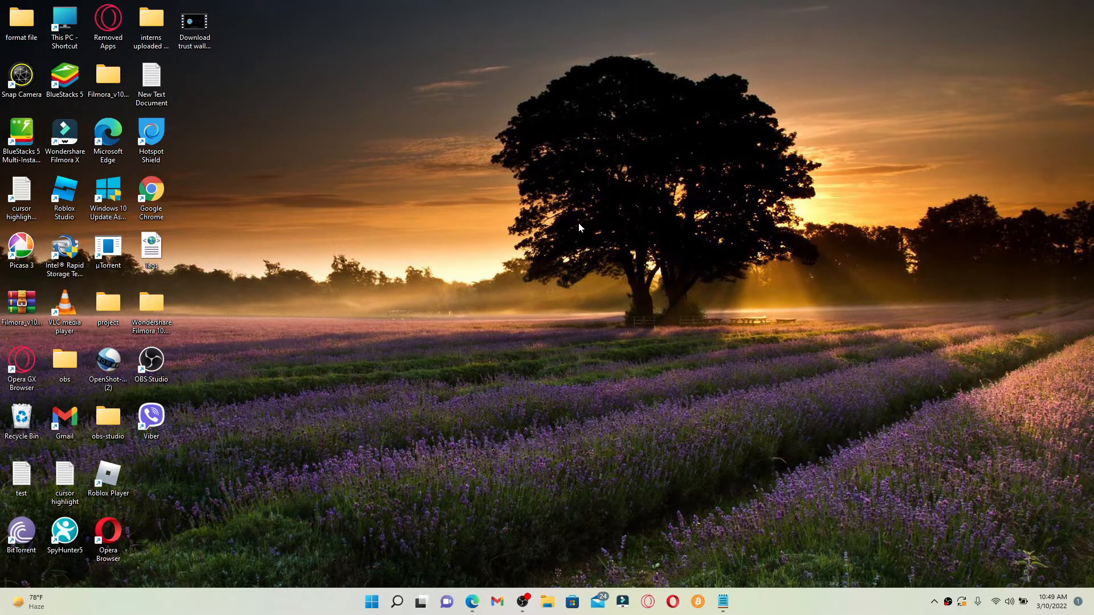
mouse_move(575, 230)
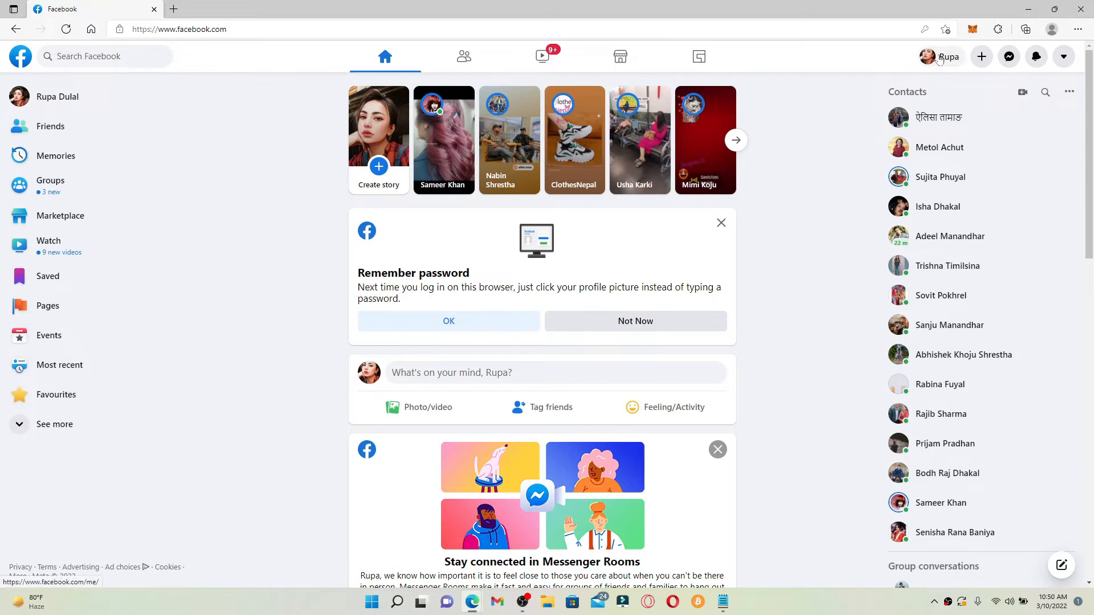
- Go to your own profile page and bring up the Edit Profile panel
click(940, 57)
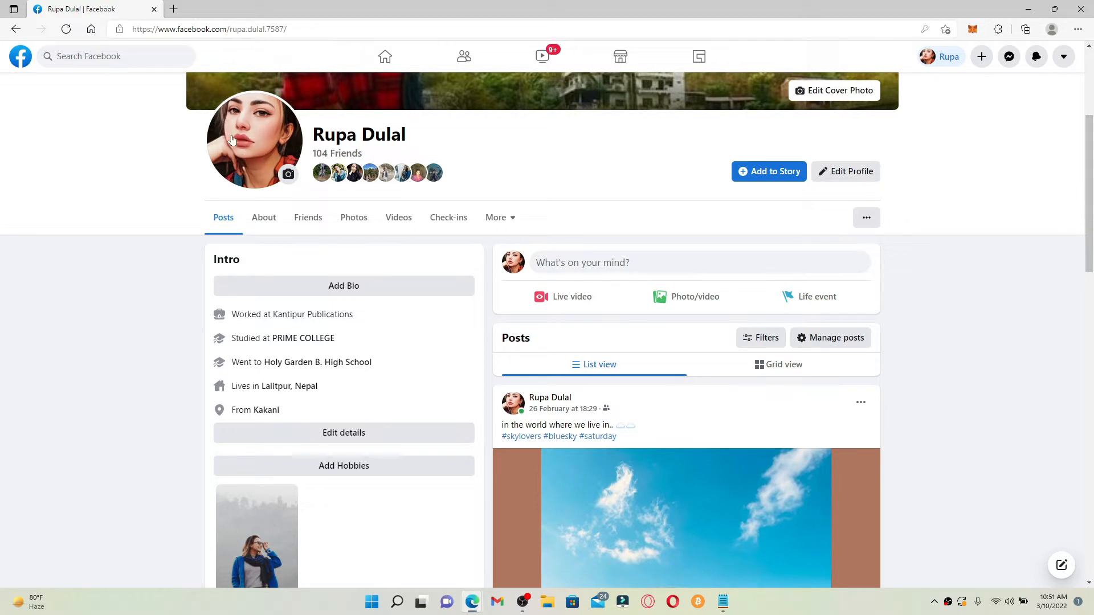
mouse_move(266, 95)
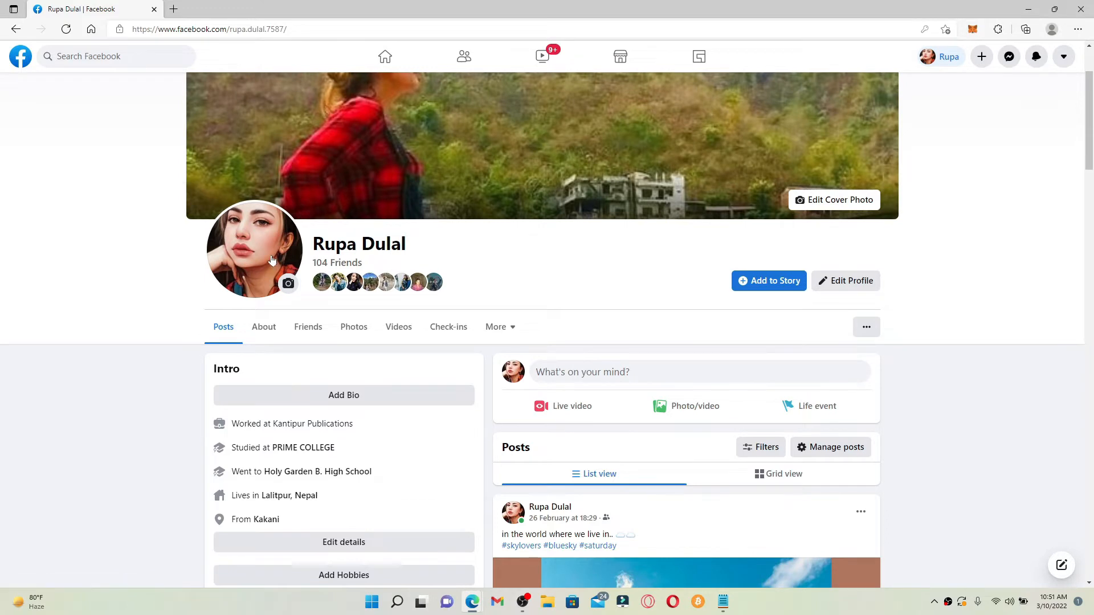
scroll(down, 3)
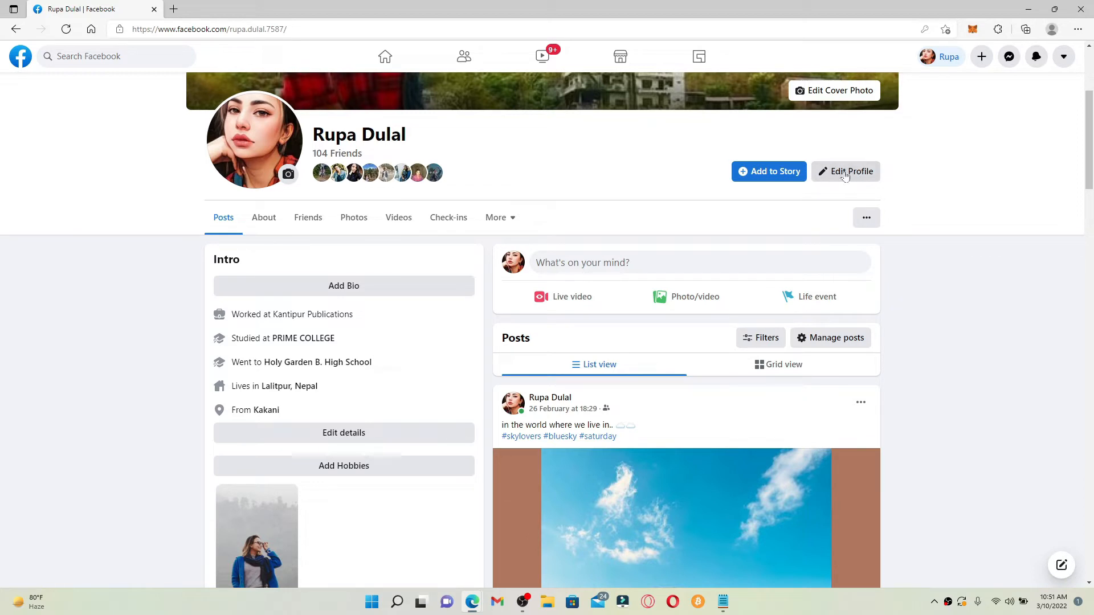
click(851, 171)
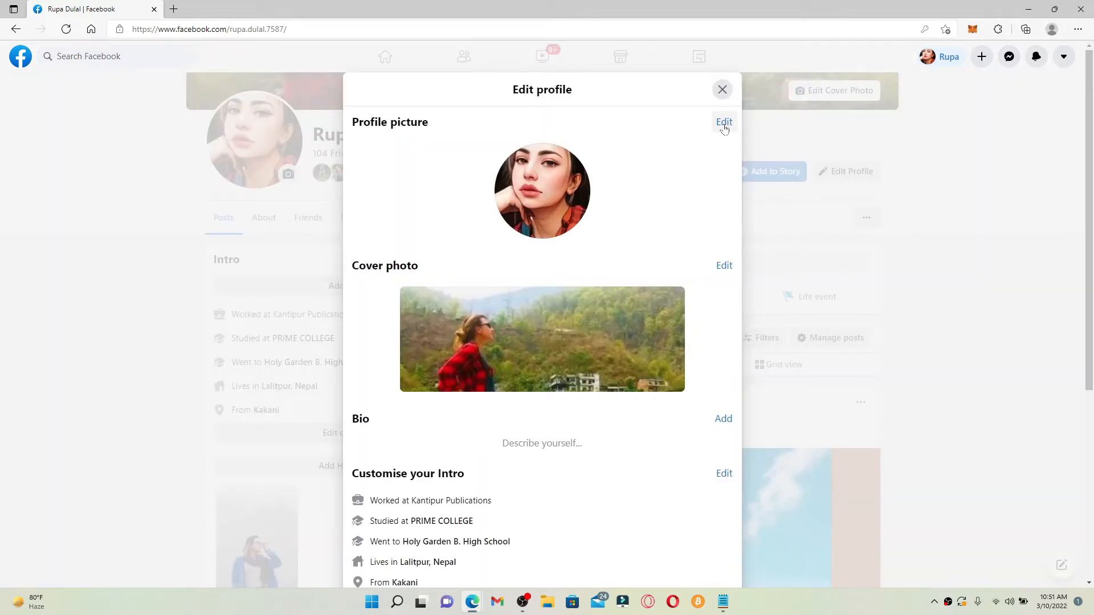
- In the Edit thumbnail dialog, drag and zoom the photo so the whole face sits in the circle
click(725, 122)
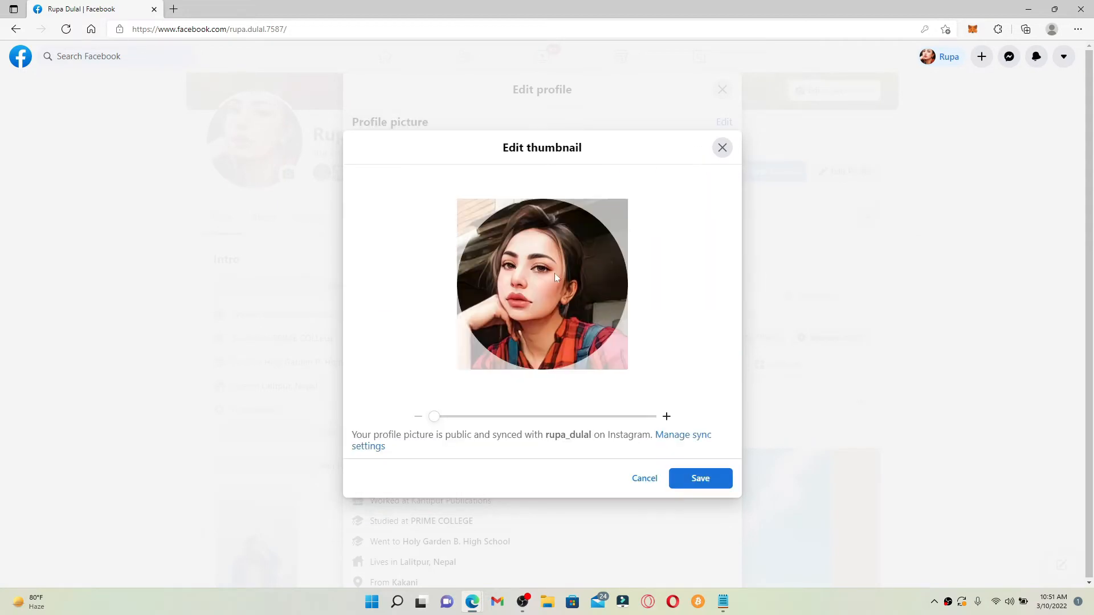
mouse_move(618, 250)
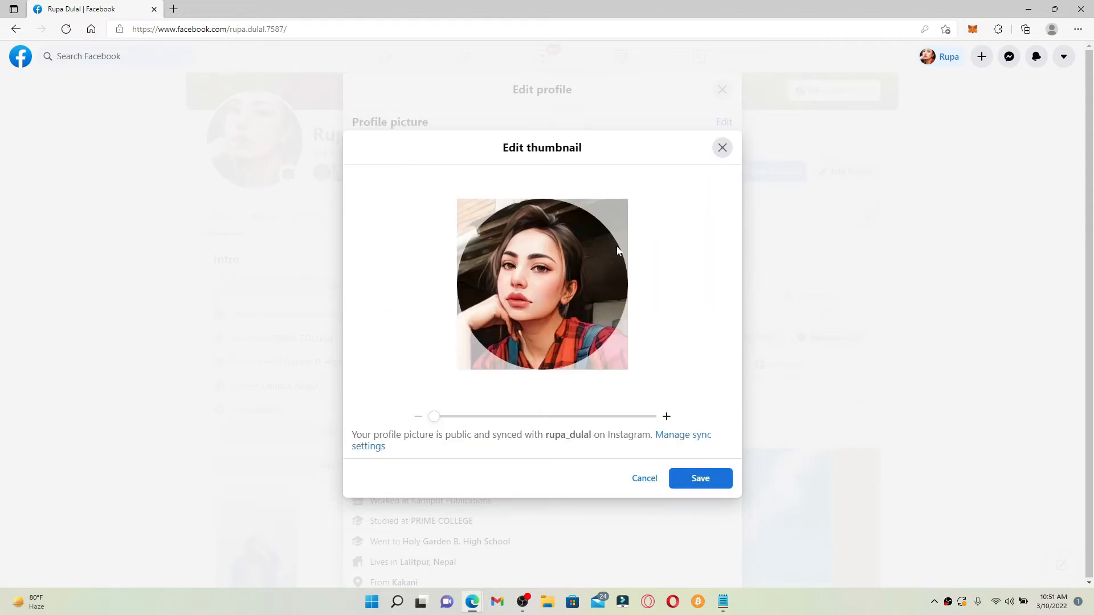
drag(434, 417, 440, 417)
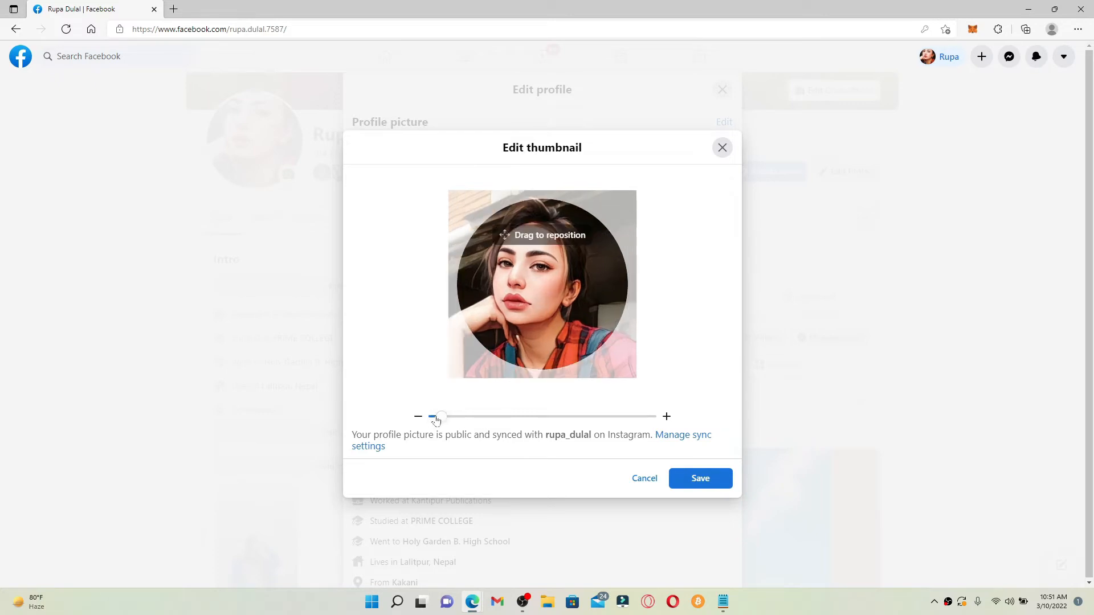
drag(438, 417, 433, 417)
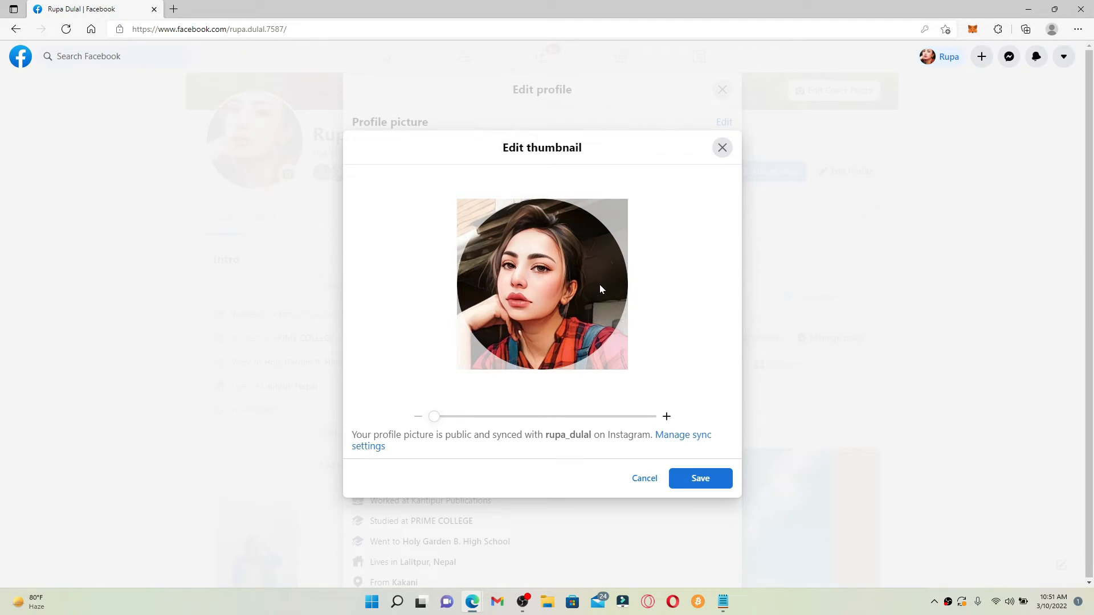
drag(434, 417, 466, 417)
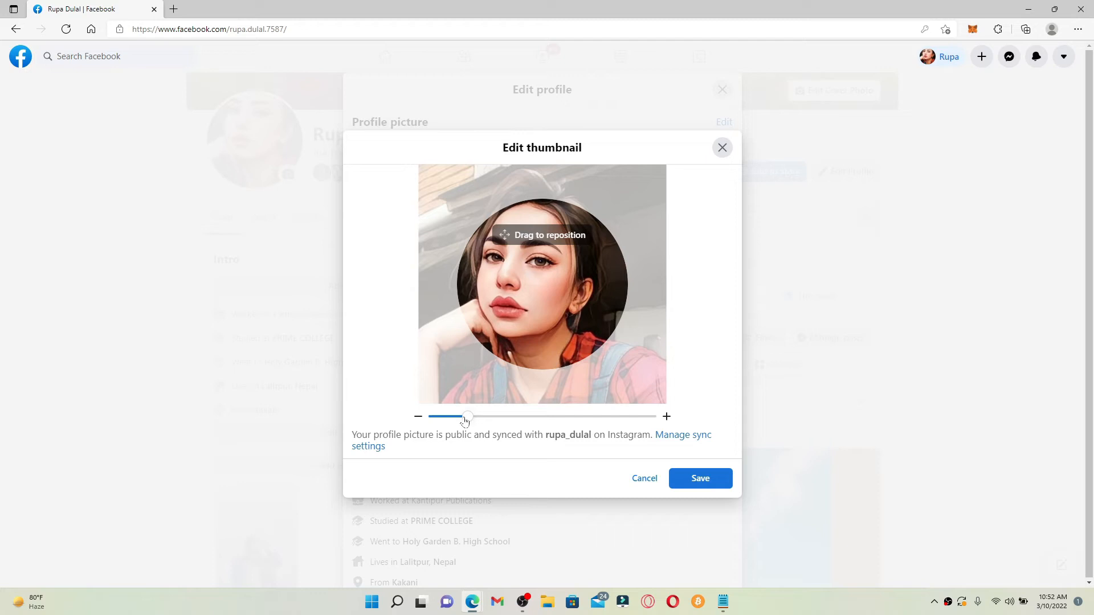
drag(466, 417, 434, 417)
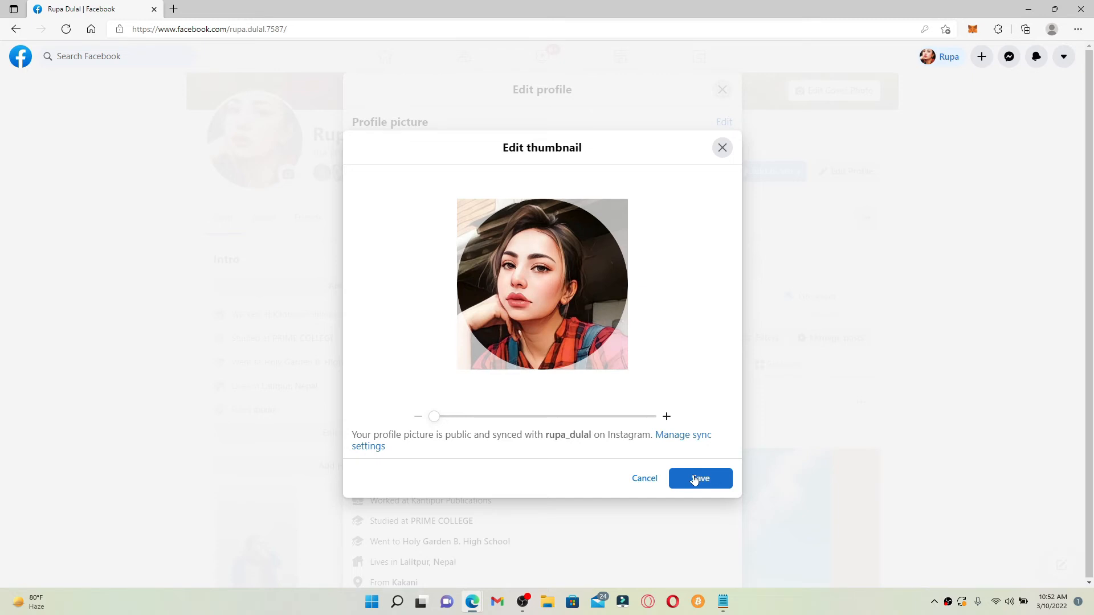
- Save the adjusted thumbnail so the profile shows the updated picture
click(700, 479)
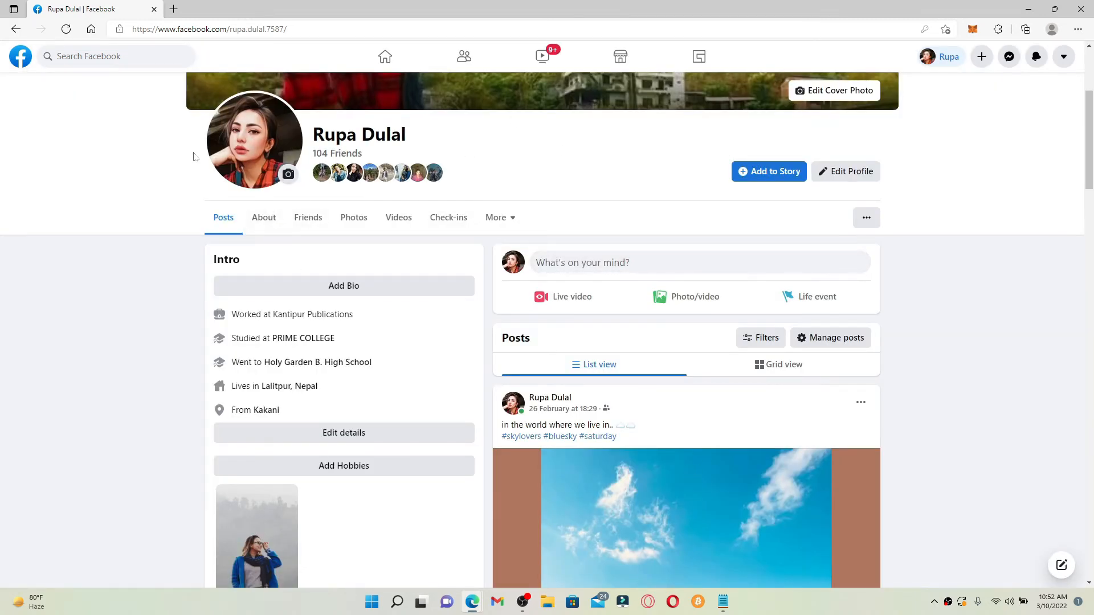
mouse_move(254, 123)
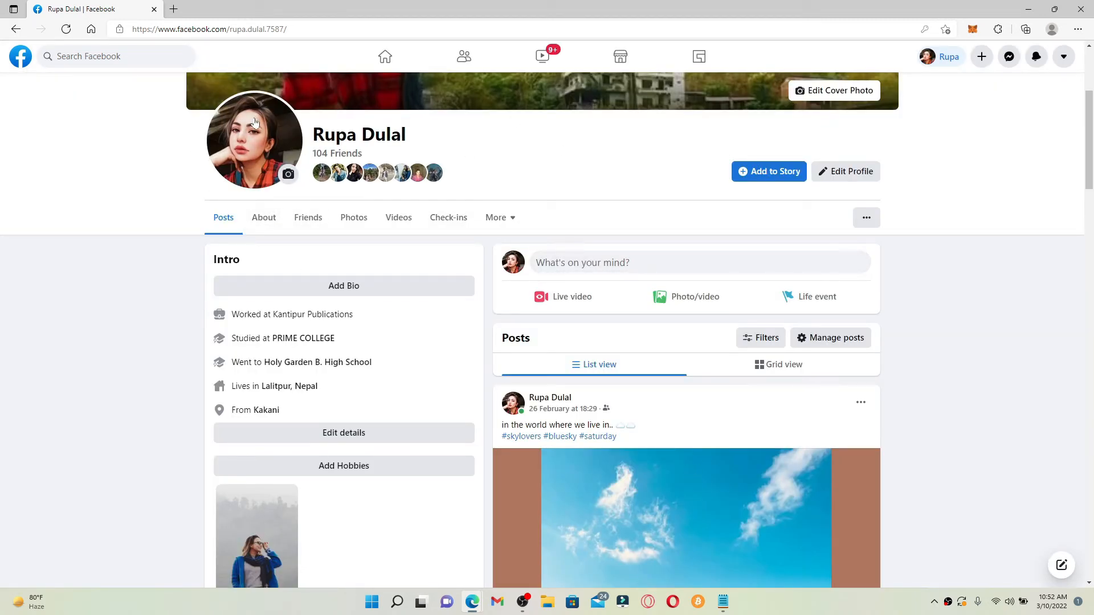
mouse_move(1014, 223)
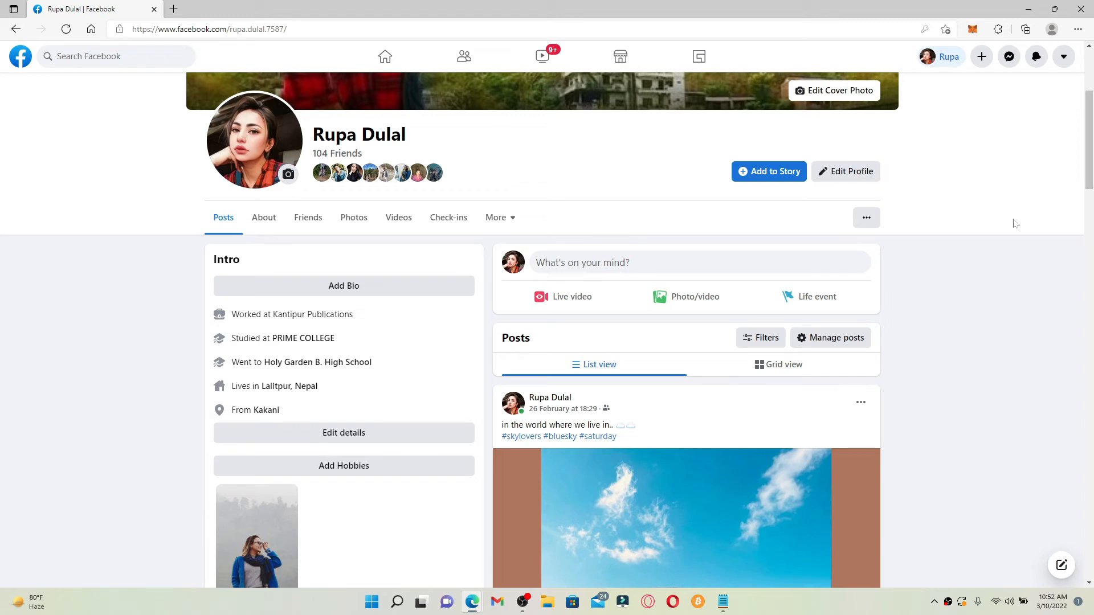